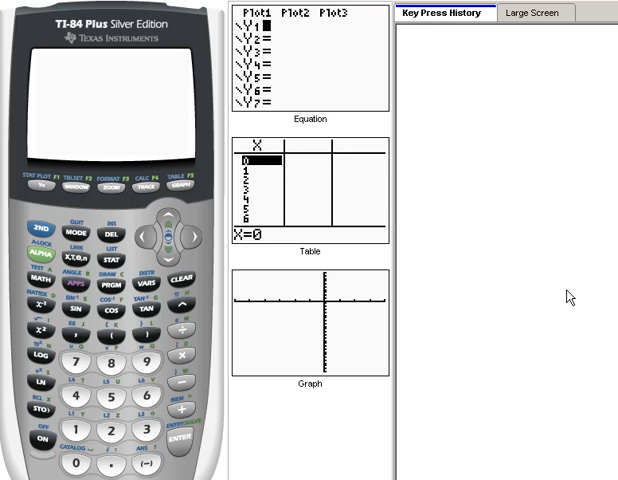
{"action": "mouse_move", "coordinate": [148, 258]}
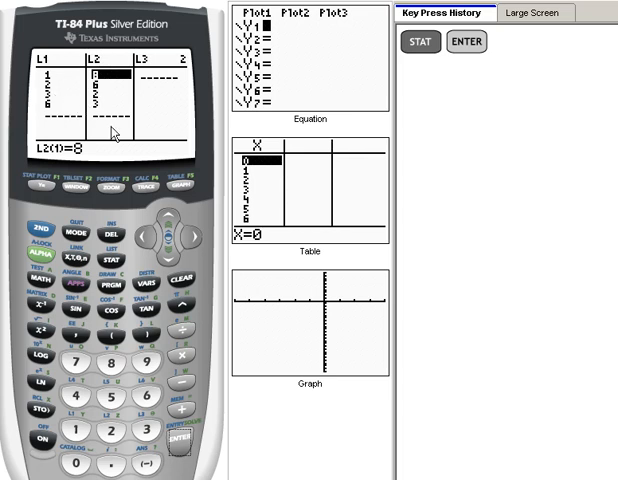
Step: Leave the list editor and return to a cleared home screen
{"action": "left_click", "coordinate": [178, 278]}
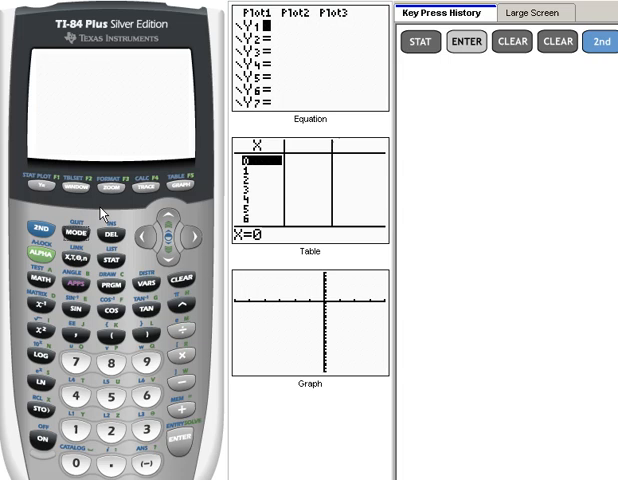
{"action": "mouse_move", "coordinate": [120, 267]}
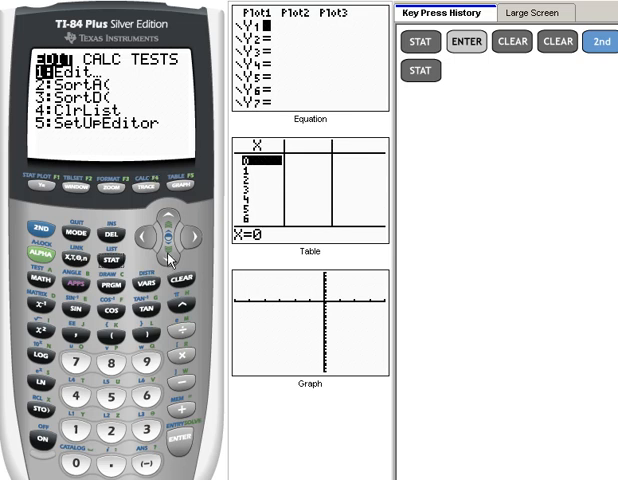
Step: Move down the list operations menu to highlight 4:ClrList
{"action": "left_click", "coordinate": [168, 258]}
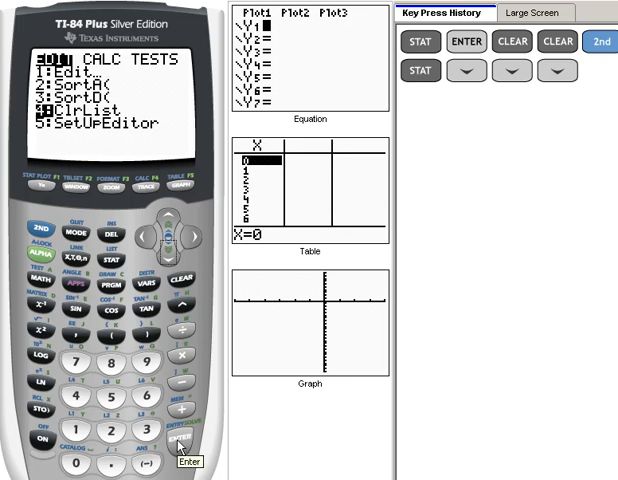
{"action": "mouse_move", "coordinate": [130, 425]}
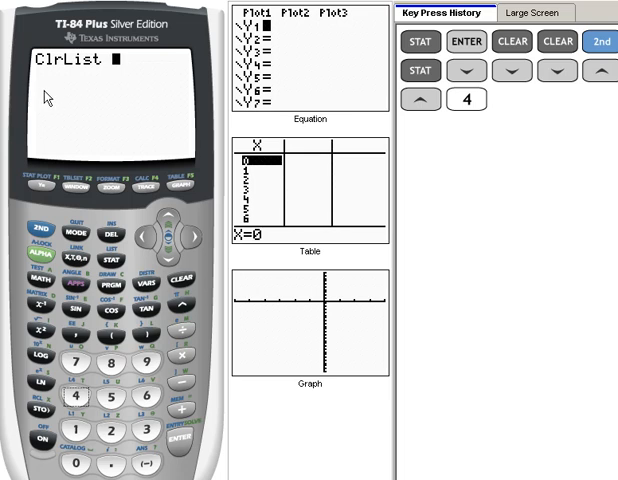
{"action": "mouse_move", "coordinate": [105, 70]}
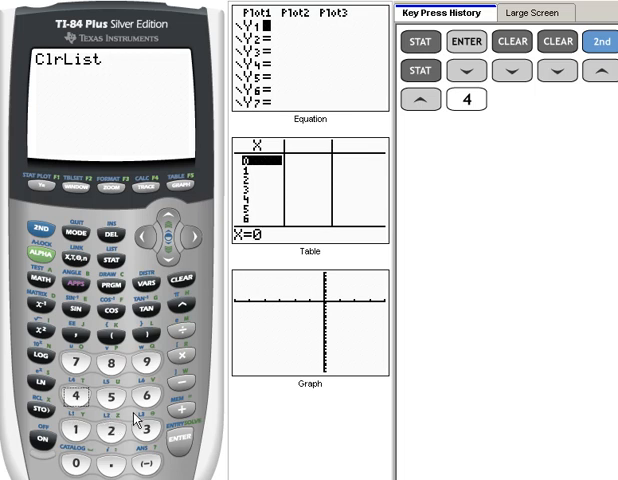
{"action": "mouse_move", "coordinate": [58, 292]}
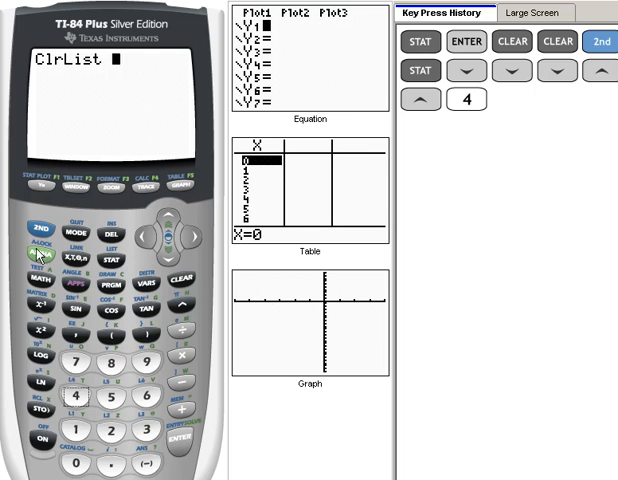
{"action": "mouse_move", "coordinate": [48, 257]}
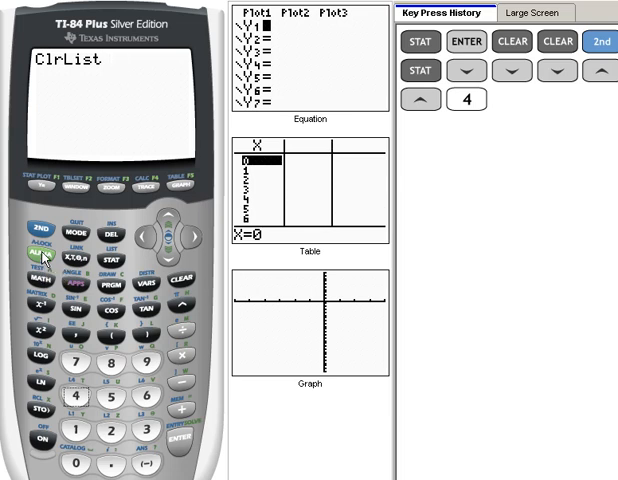
Step: Enter L1 and L2 as ClrList arguments and run it to get Done
{"action": "left_click", "coordinate": [50, 226]}
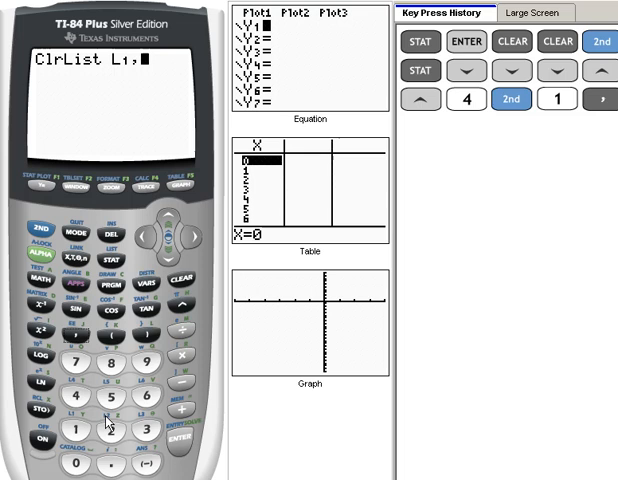
{"action": "left_click", "coordinate": [42, 230]}
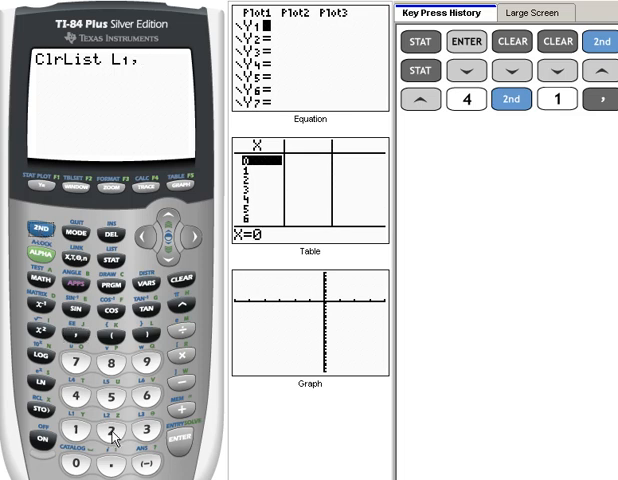
{"action": "left_click", "coordinate": [107, 432]}
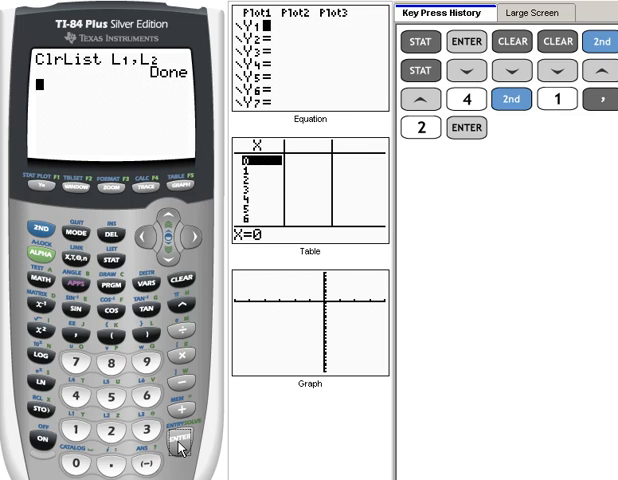
{"action": "mouse_move", "coordinate": [180, 303]}
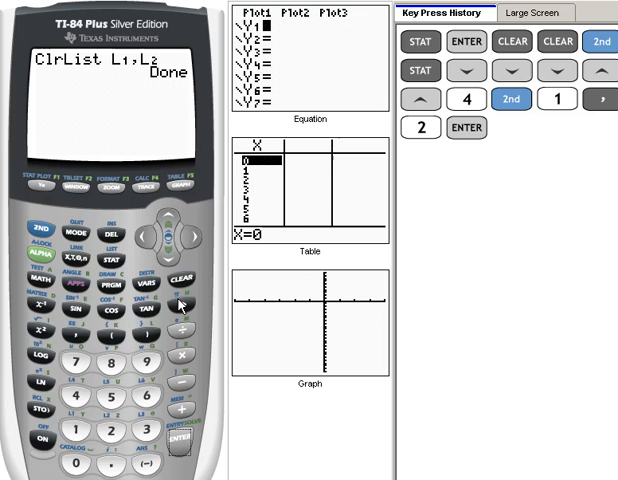
{"action": "left_click", "coordinate": [177, 283]}
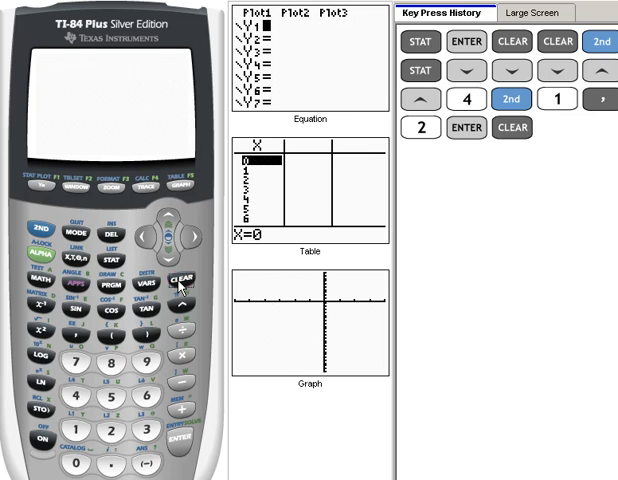
{"action": "left_click", "coordinate": [178, 281]}
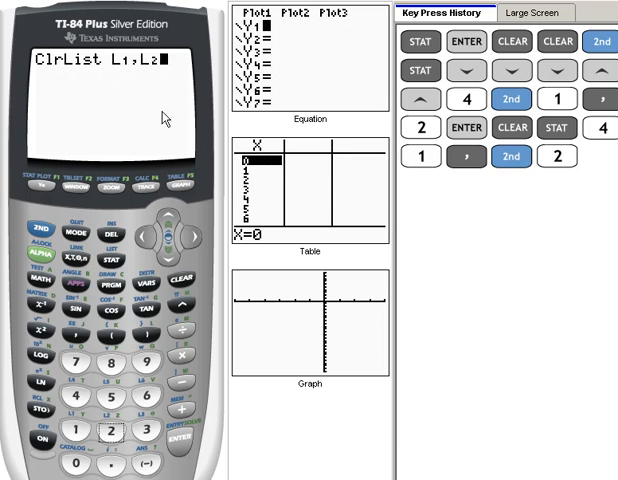
{"action": "left_click", "coordinate": [178, 442]}
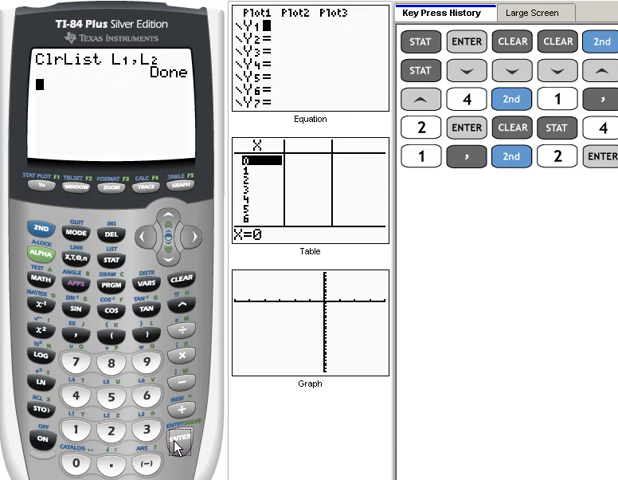